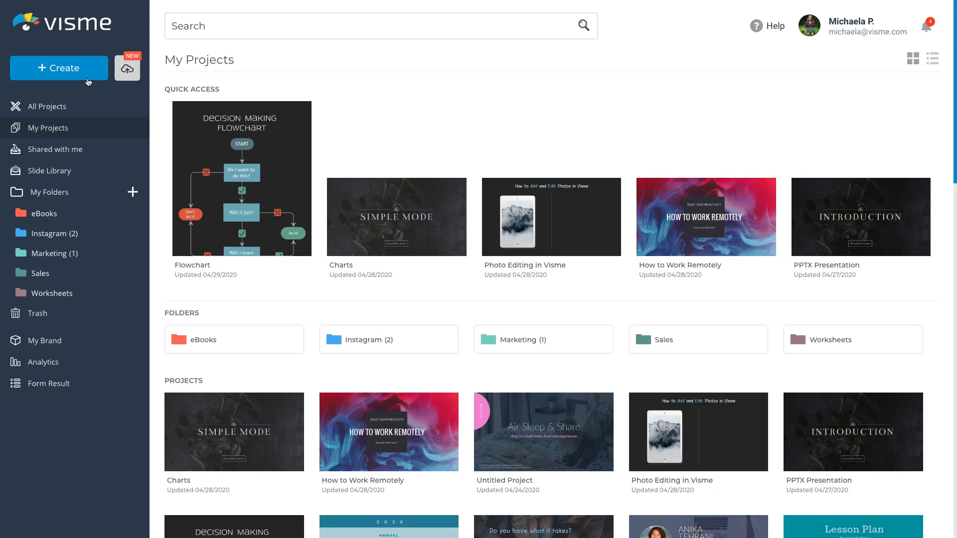
Search the Create templates for 'flowchart', then go back to the main template gallery
click(58, 68)
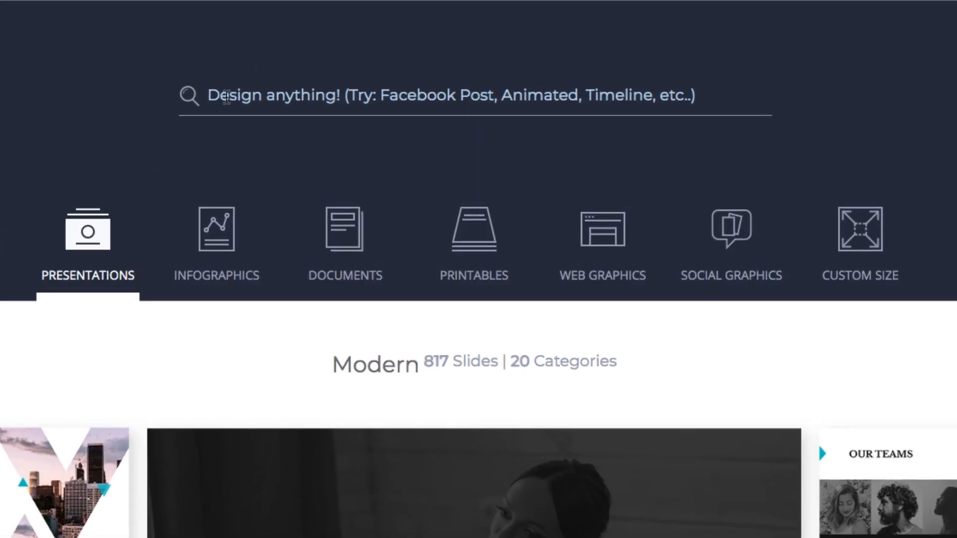
text(flowchart)
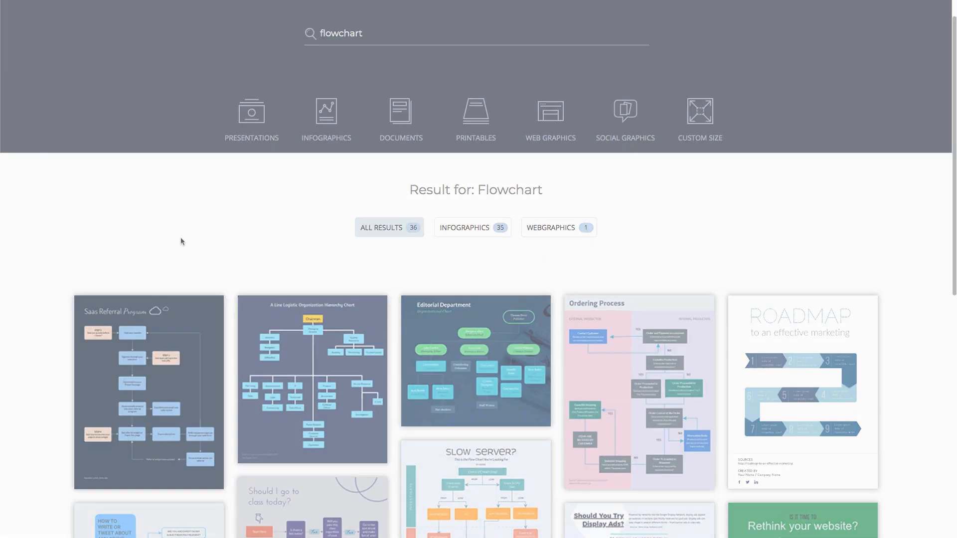
click(250, 120)
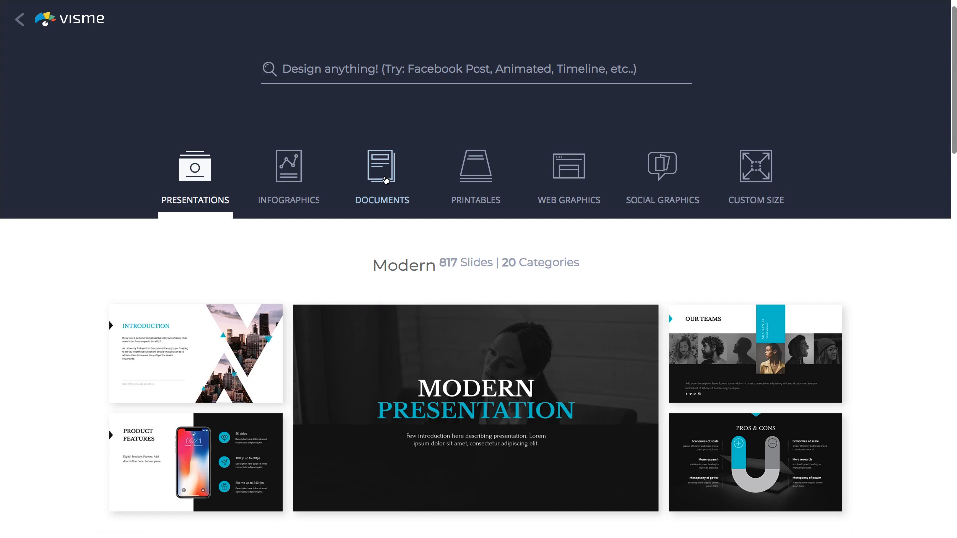
Open the Annual Report template from Documents for editing
click(382, 177)
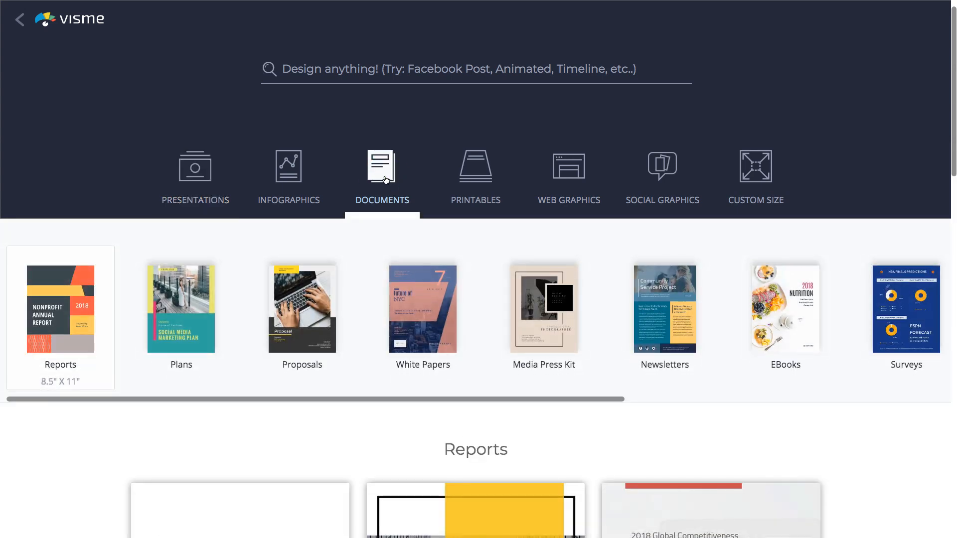
scroll(down, 3)
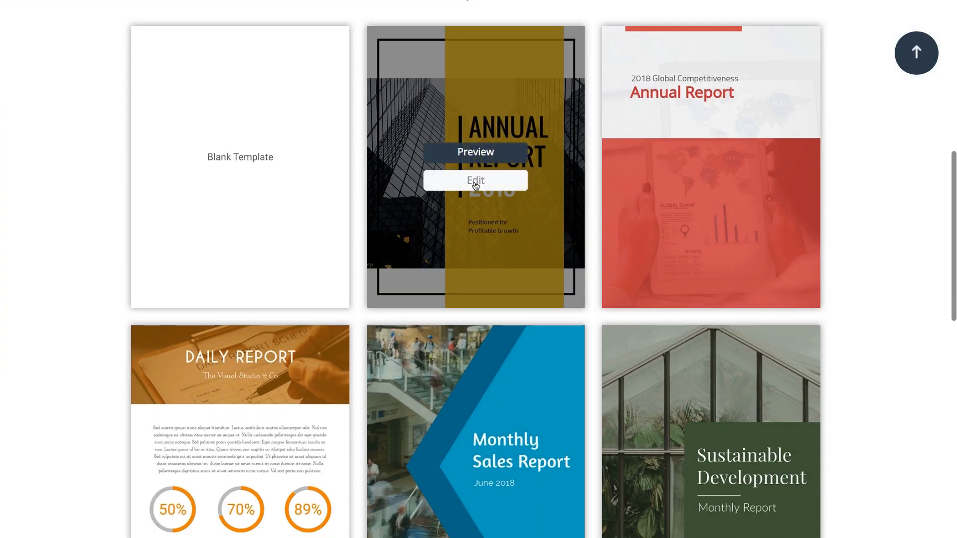
click(475, 180)
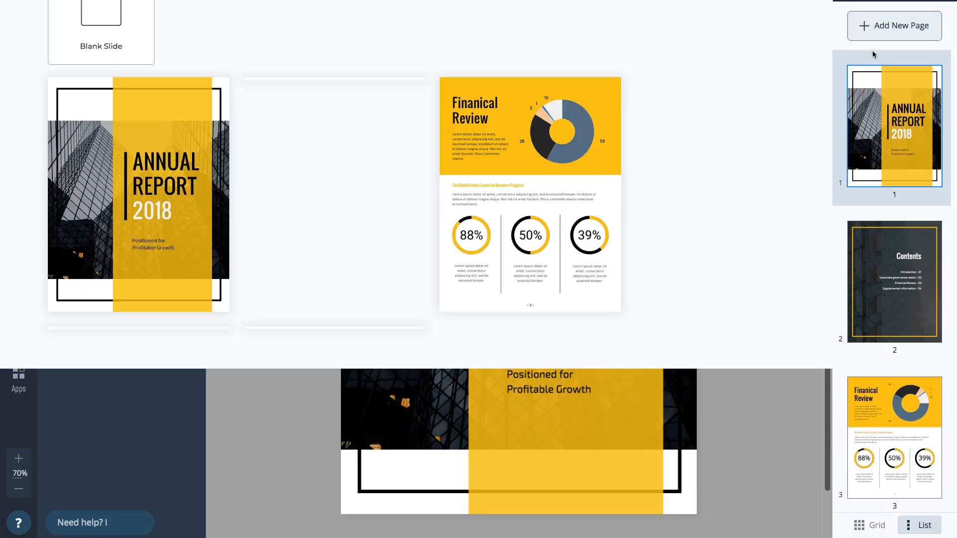
Add a blank slide as a new page
click(894, 25)
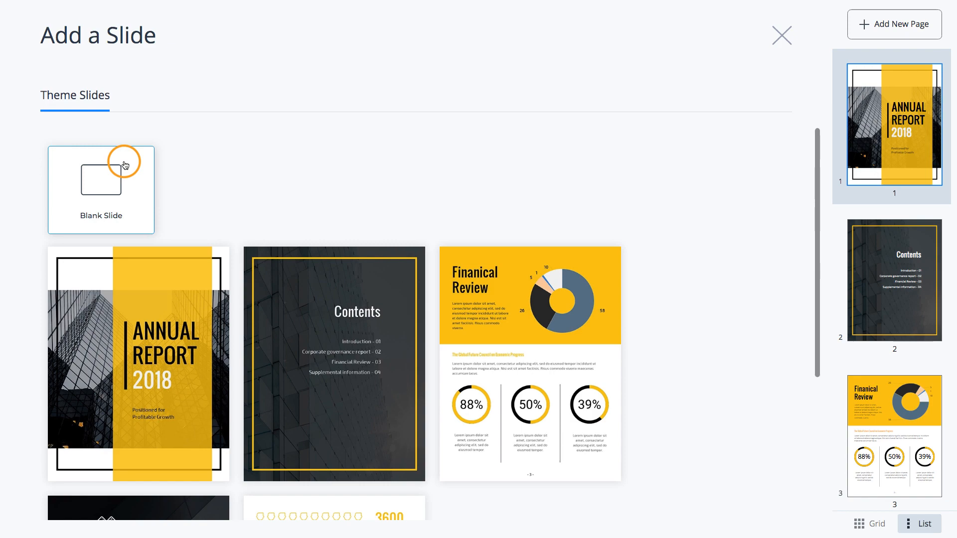
click(101, 180)
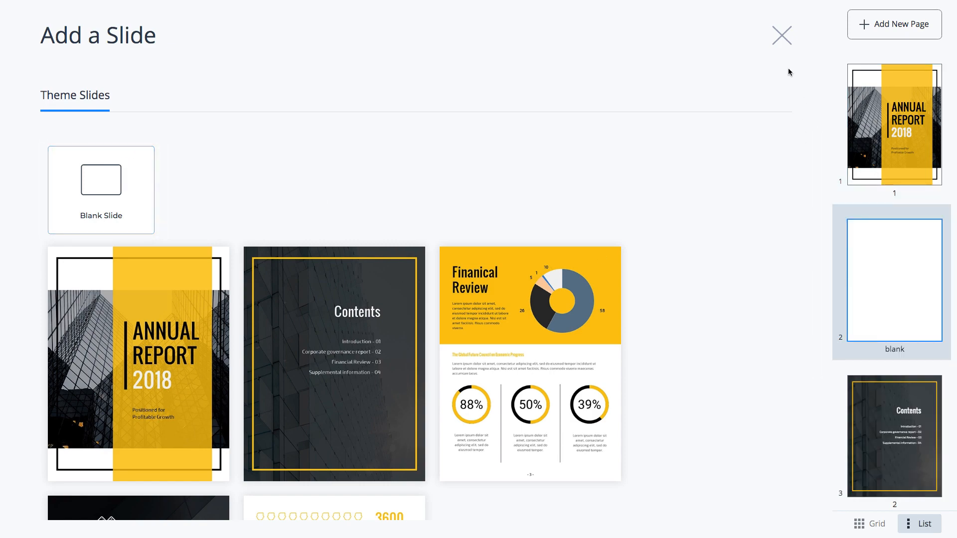
click(782, 35)
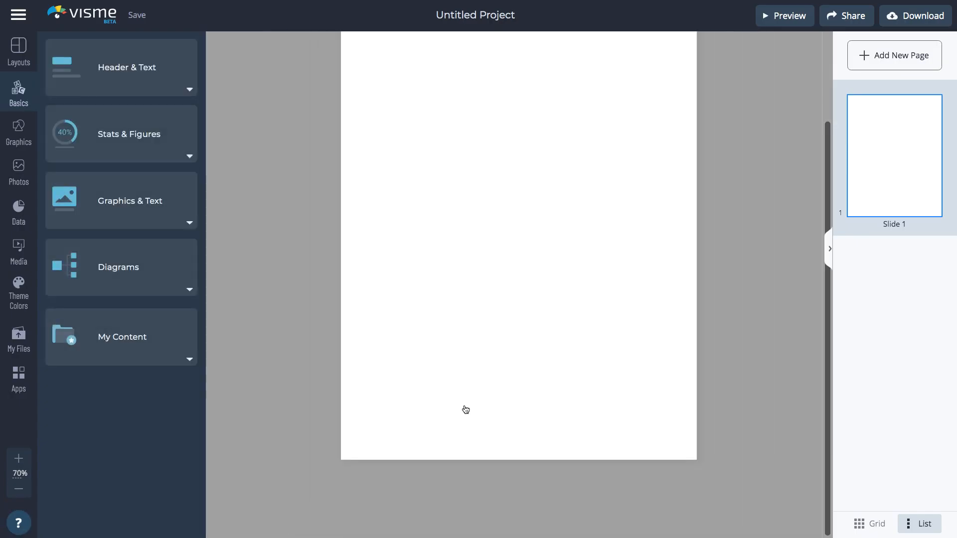
mouse_move(18, 523)
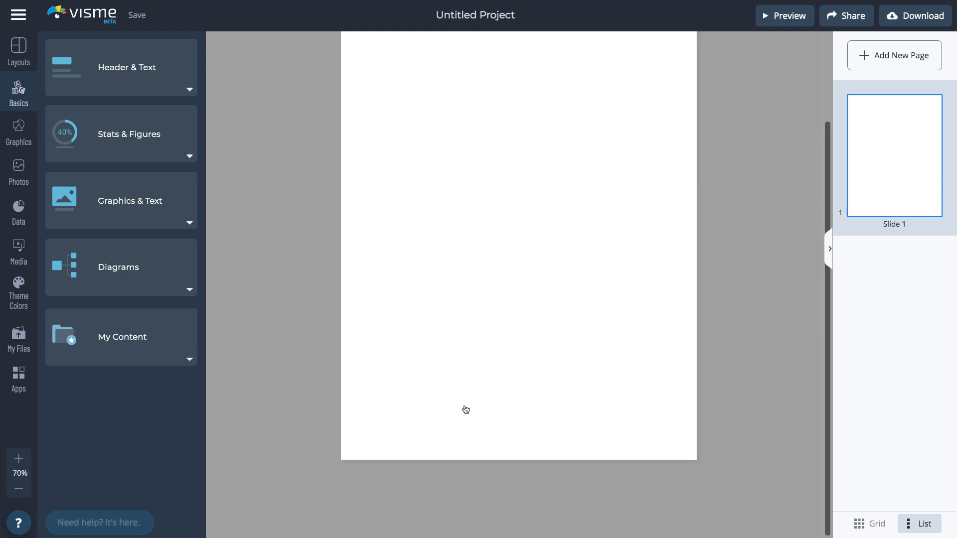
mouse_move(465, 410)
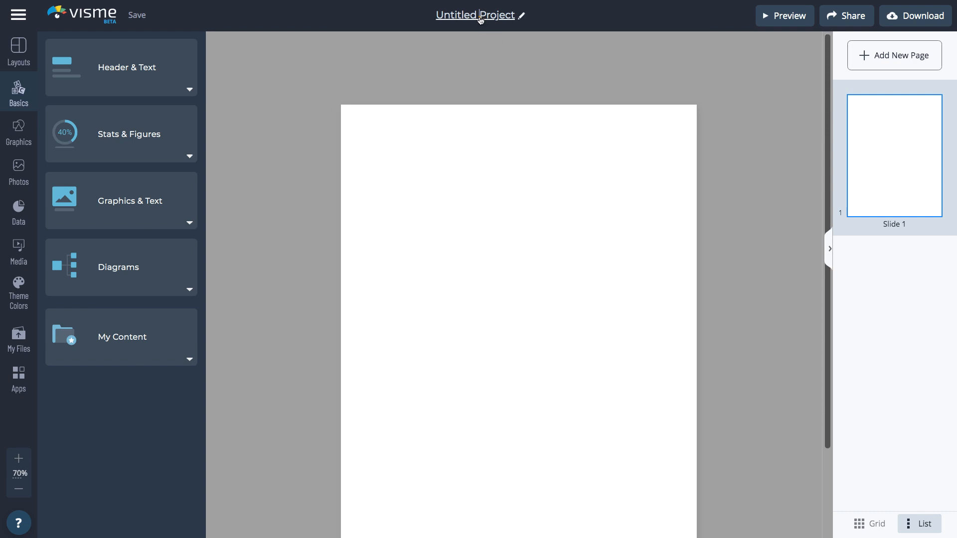
Change the project title from Untitled Project to 'Flowchart'
text(Flowchart)
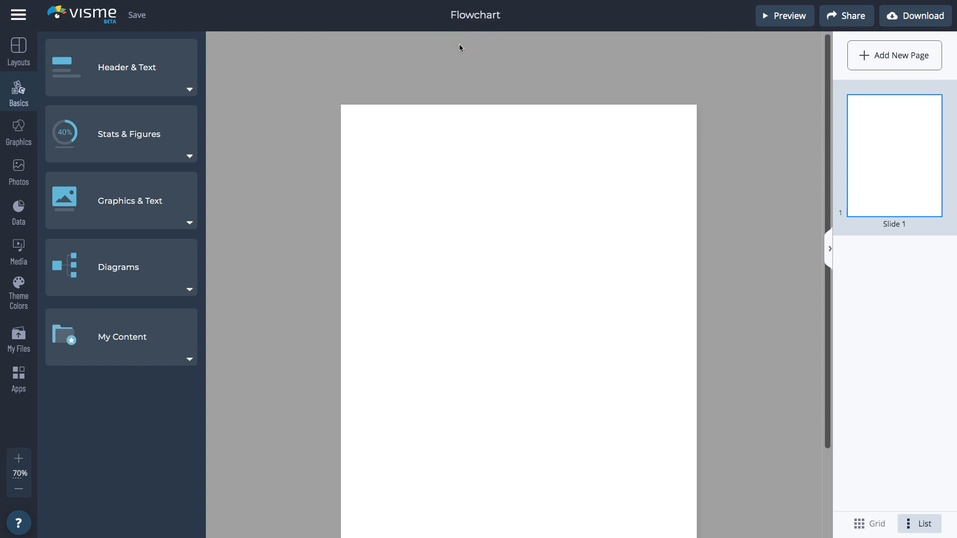
click(19, 459)
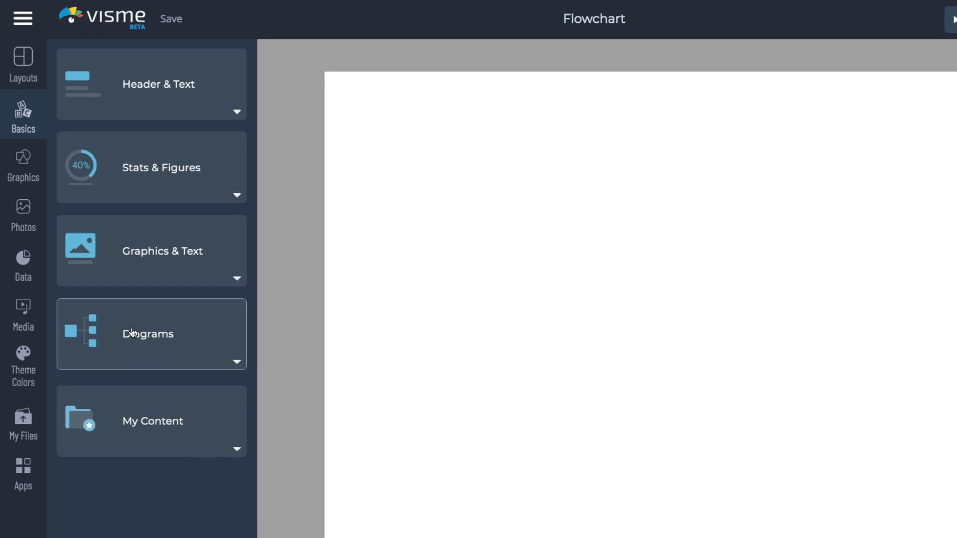
Open Diagrams in Basics and preview the Solid and Outline diagram styles
click(147, 334)
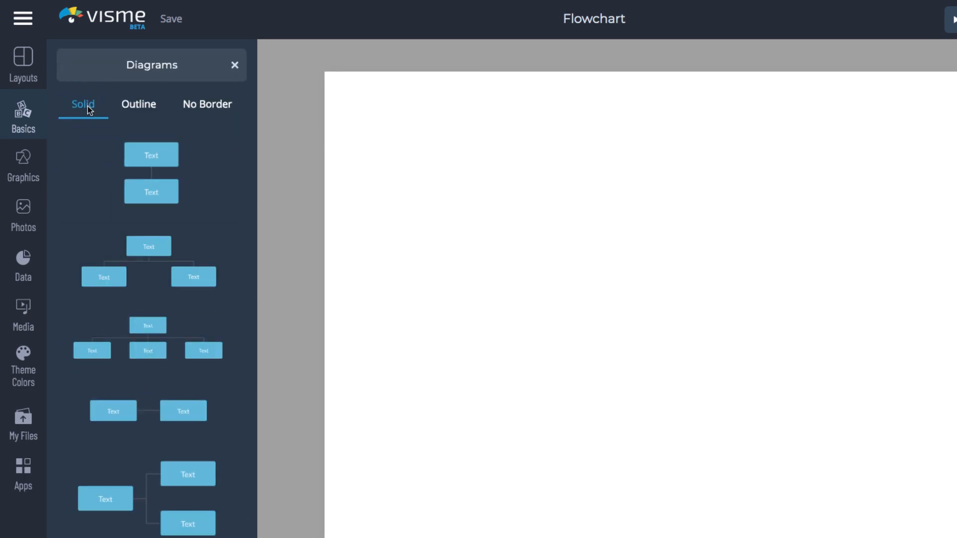
click(138, 103)
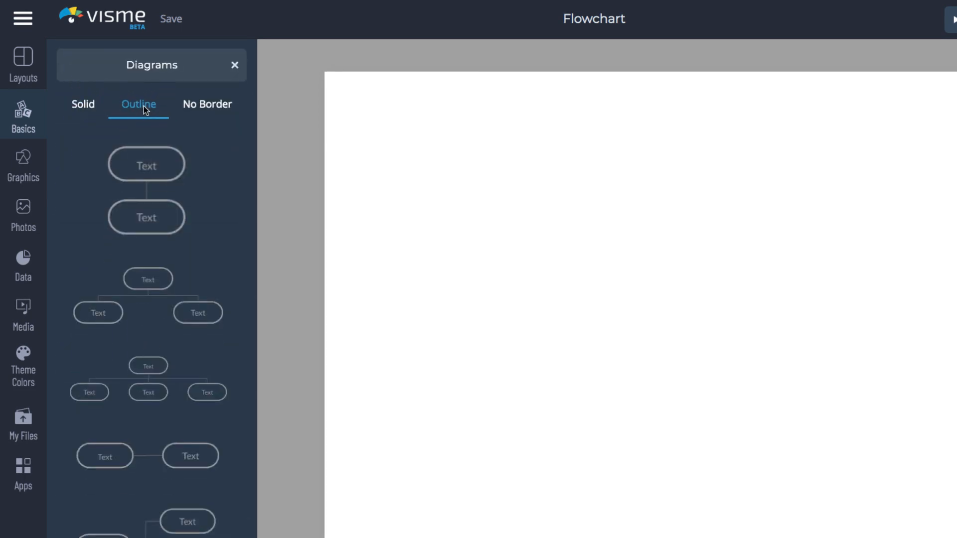
click(207, 104)
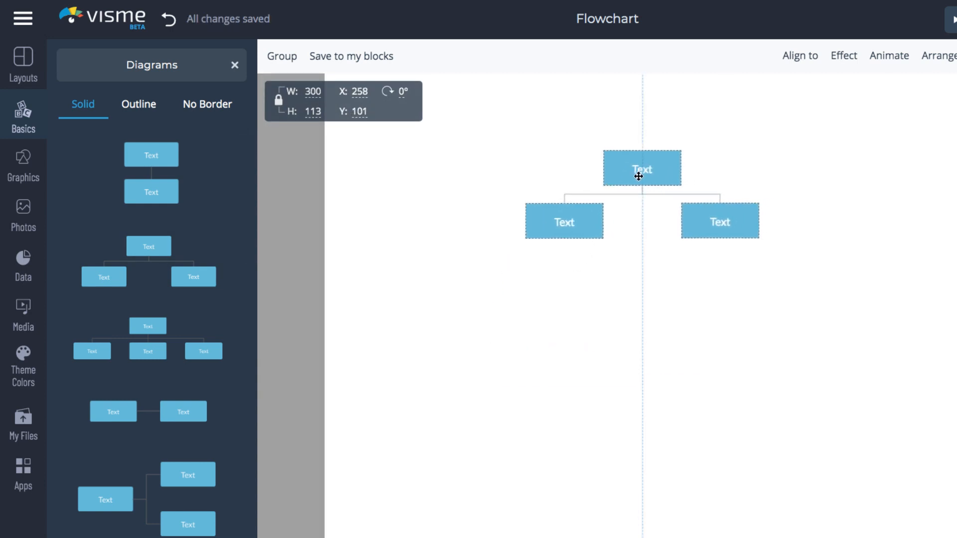
click(616, 304)
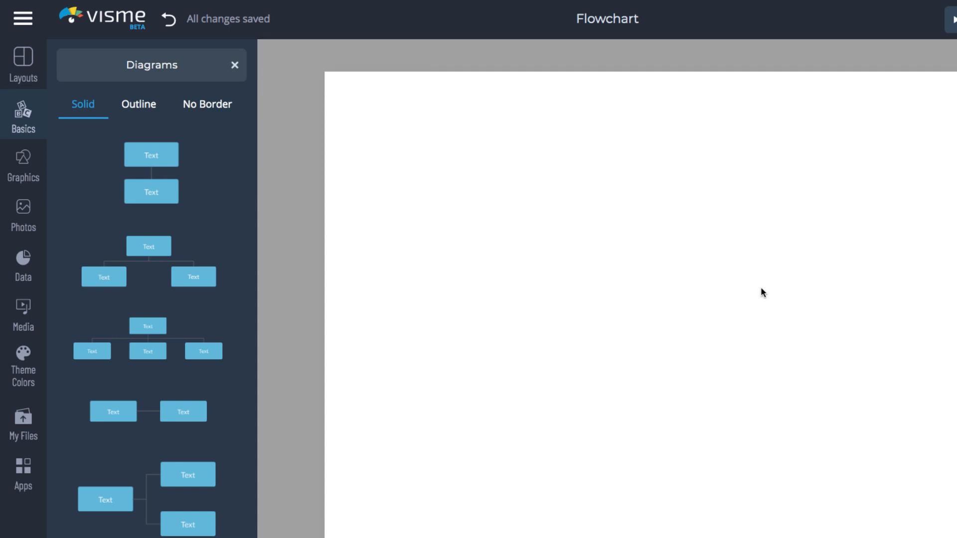
mouse_move(22, 264)
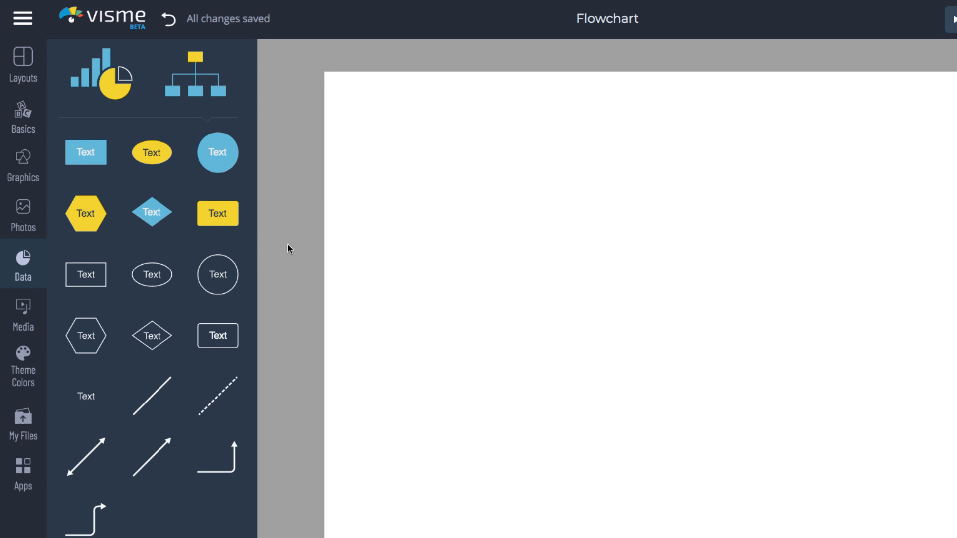
mouse_move(282, 247)
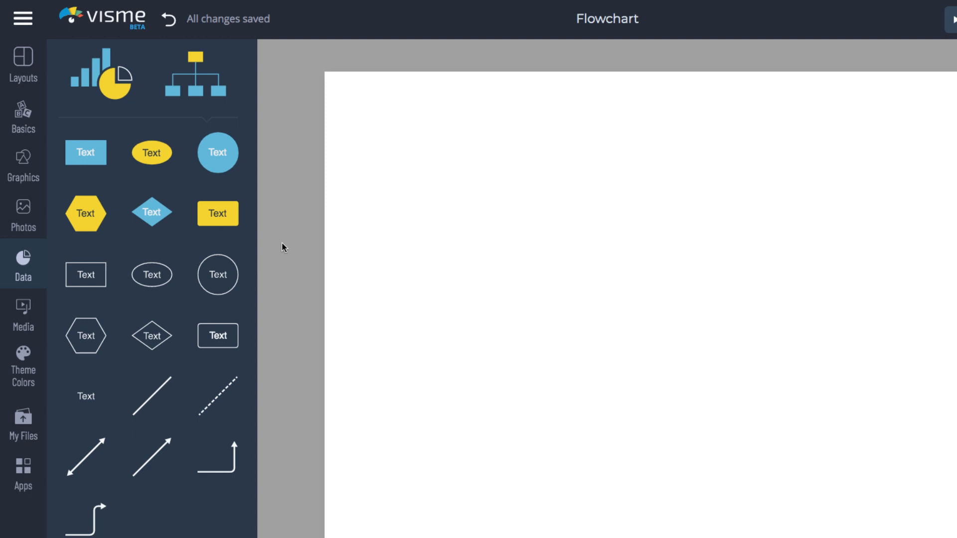
Scroll the Data shapes list and place a rounded rectangle on the page
scroll(down, 3)
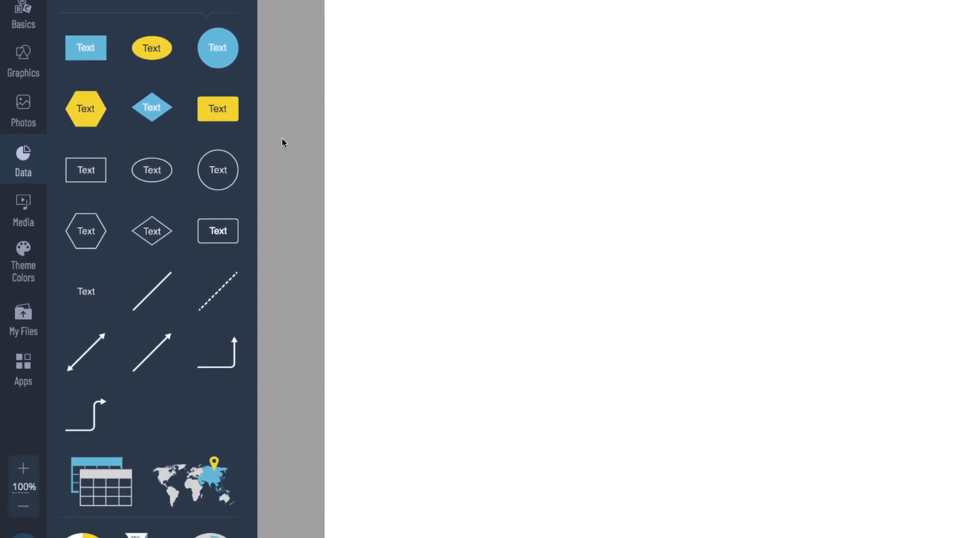
scroll(down, 3)
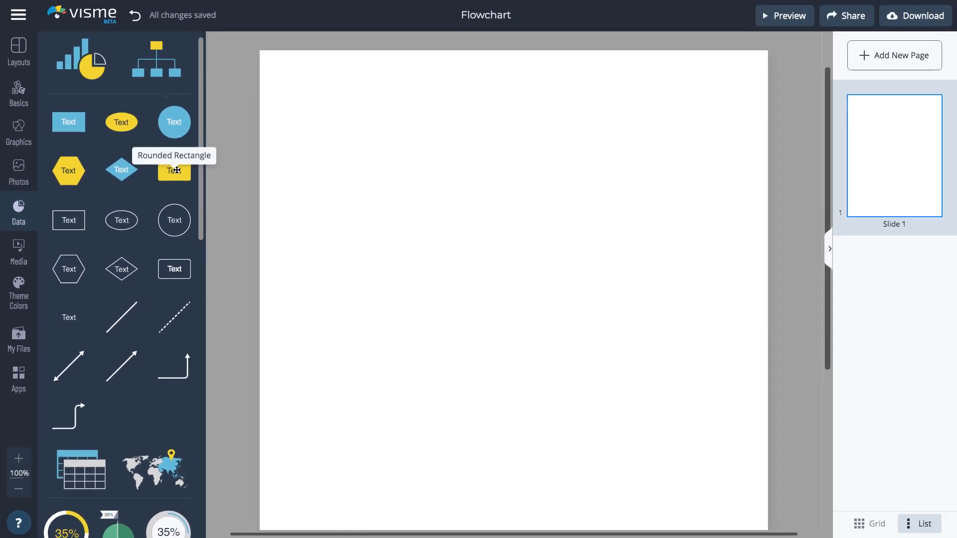
click(174, 170)
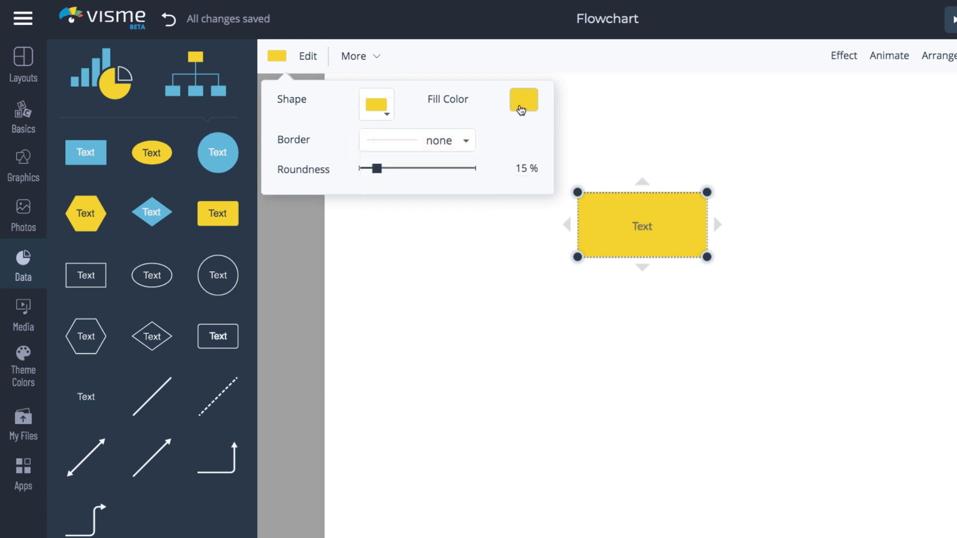
Change the rectangle's fill colour to blue
click(523, 99)
text(START)
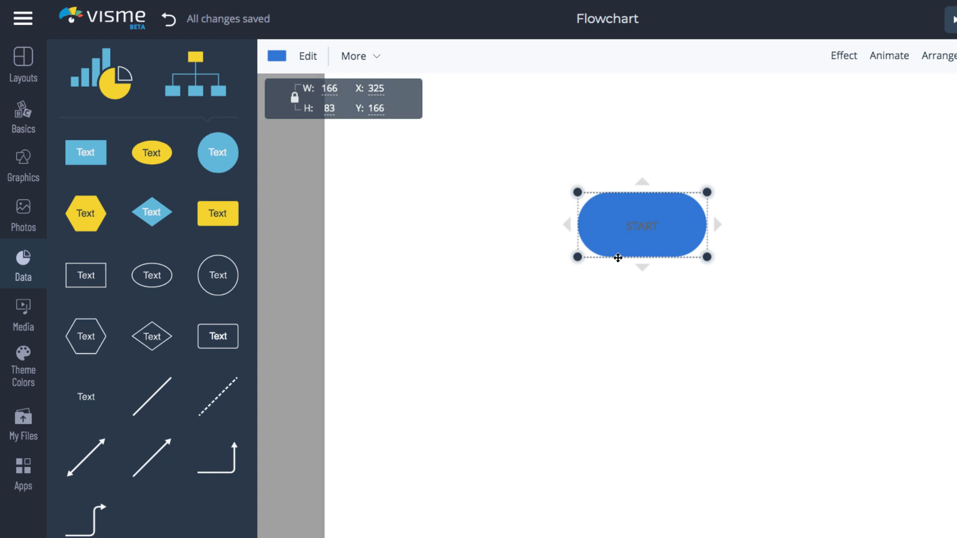
Restyle the START label in Amaranth, size 30, with white text colour
double_click(642, 225)
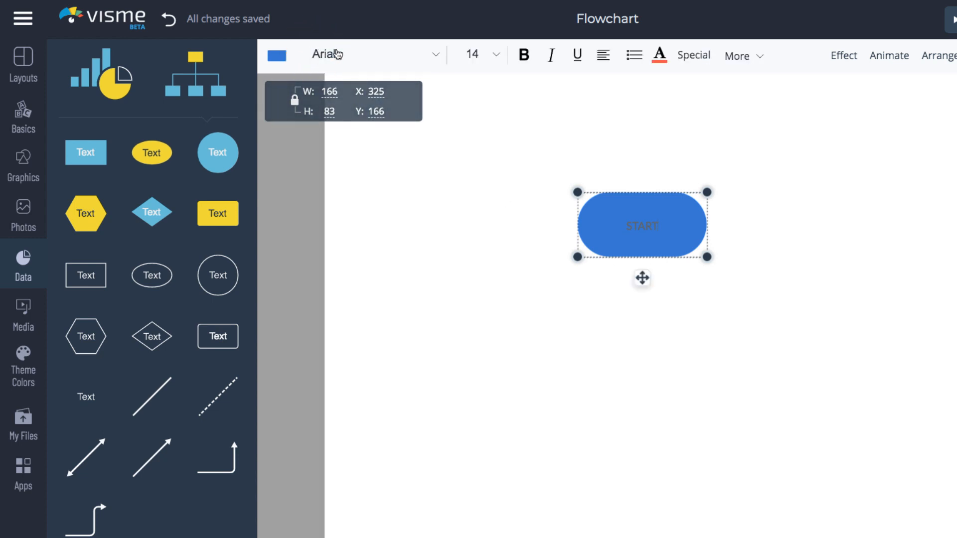
click(354, 54)
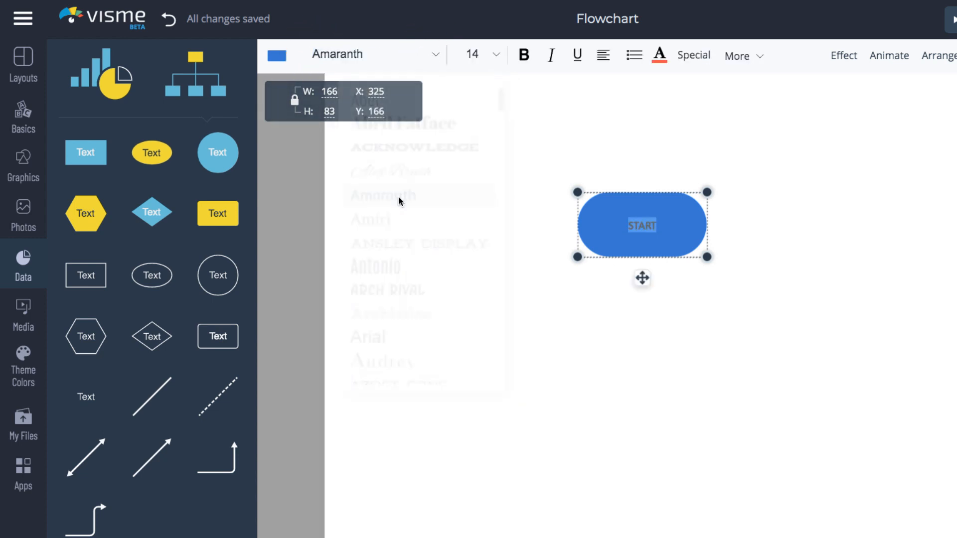
click(482, 54)
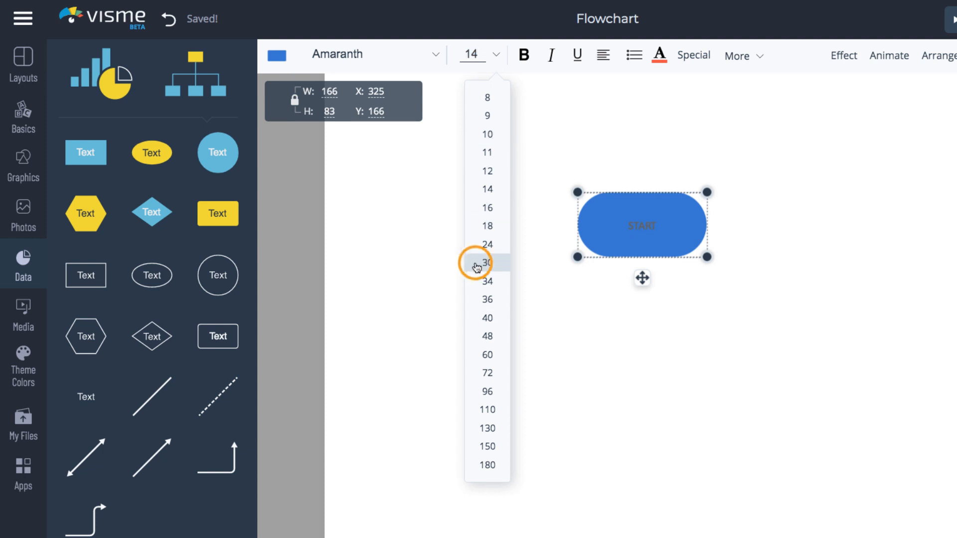
click(487, 263)
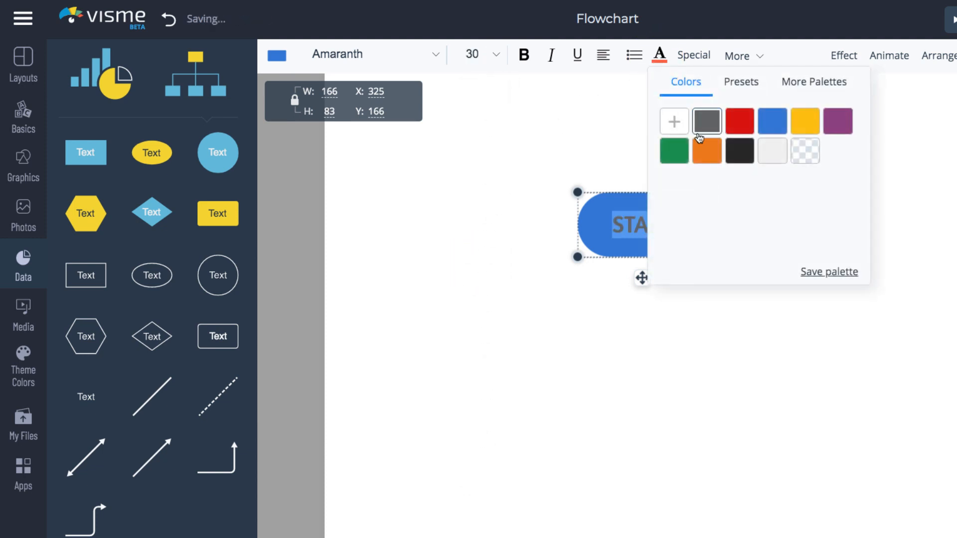
click(707, 120)
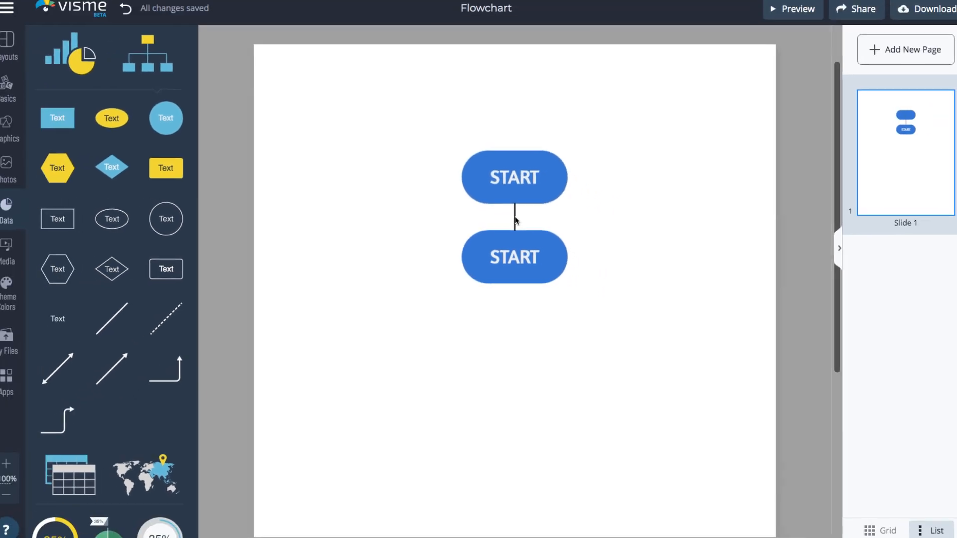
Select the copied box below START to turn it into the question box
click(514, 257)
text(Do I want to do this?)
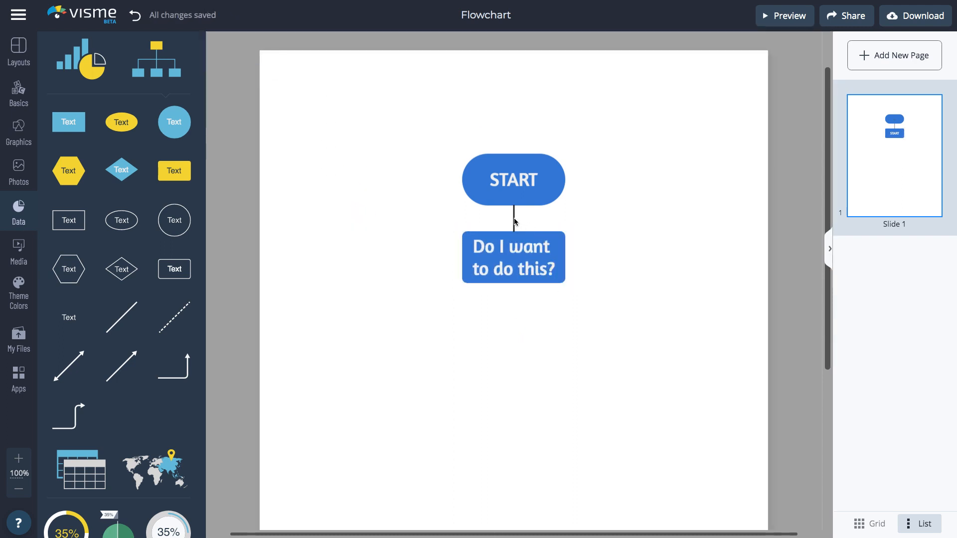
Adjust the connector line's settings between boxes and drag elements into the flowchart layout
click(514, 220)
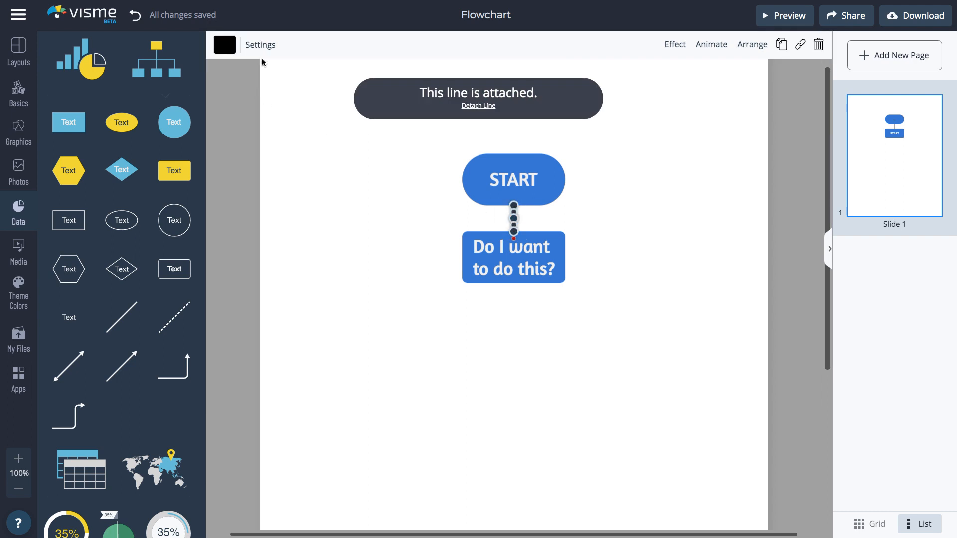
click(260, 45)
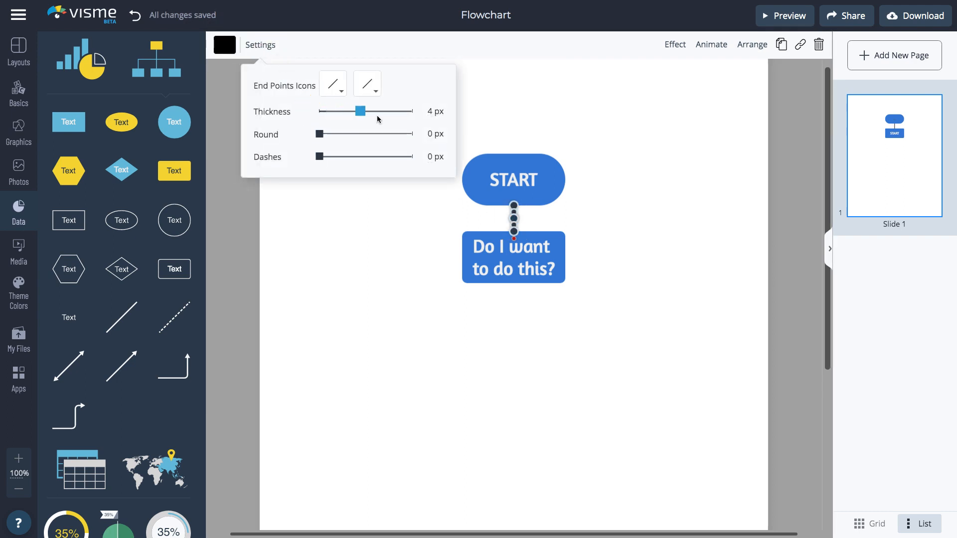
click(399, 283)
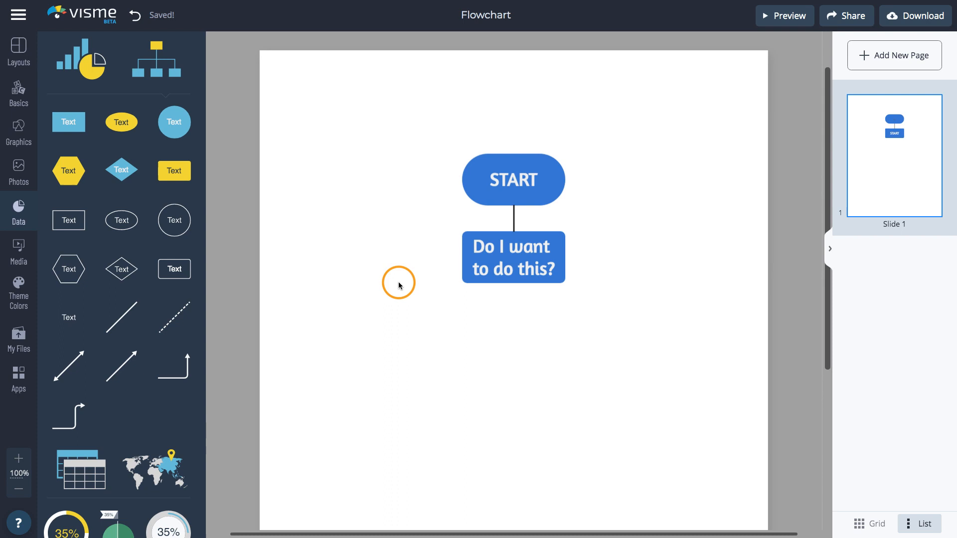
click(513, 258)
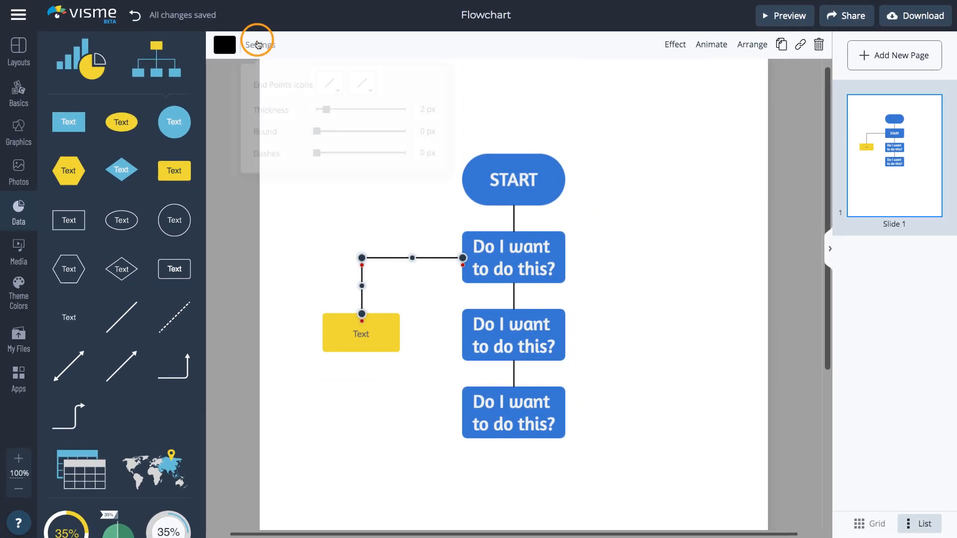
drag(316, 131, 340, 134)
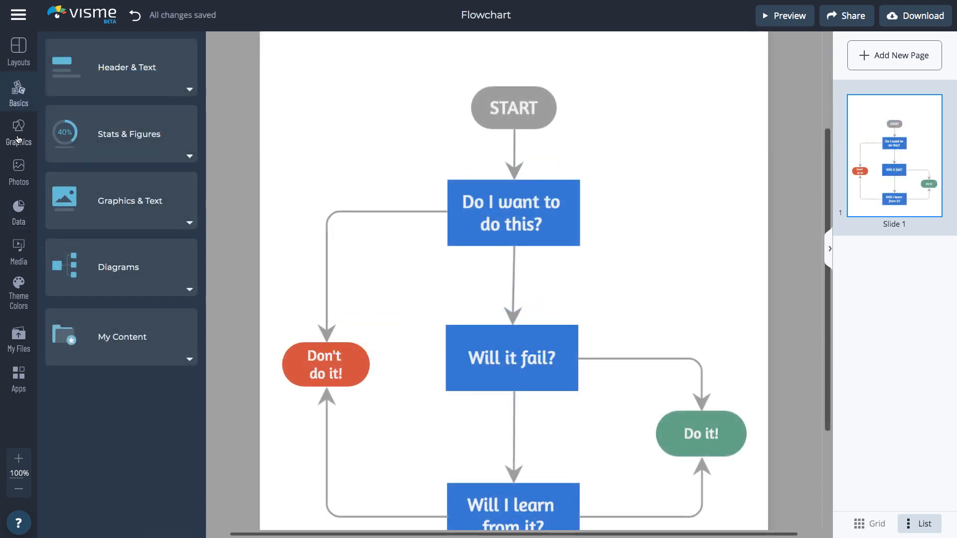
Add a check icon from the Graphics library to an arrow and recolour it red
click(19, 131)
text(yes)
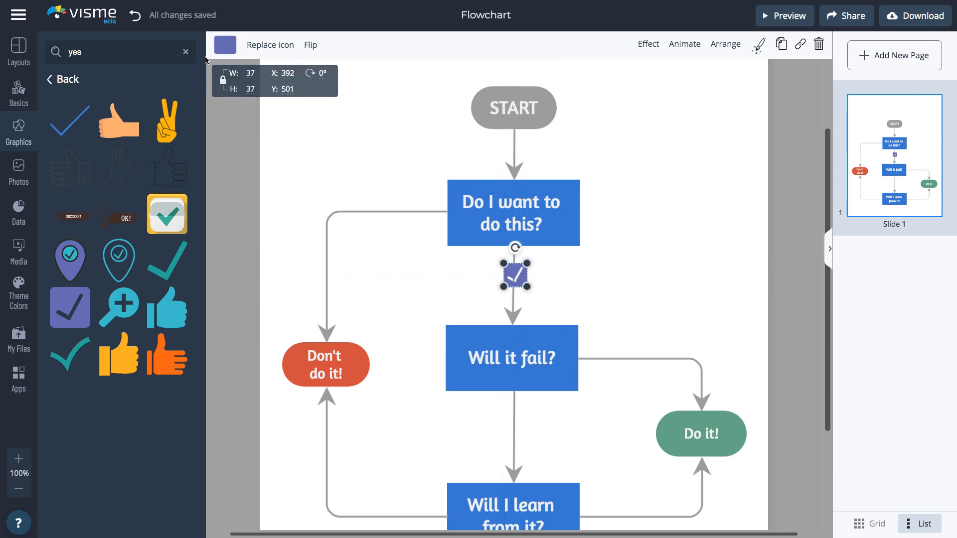
click(225, 44)
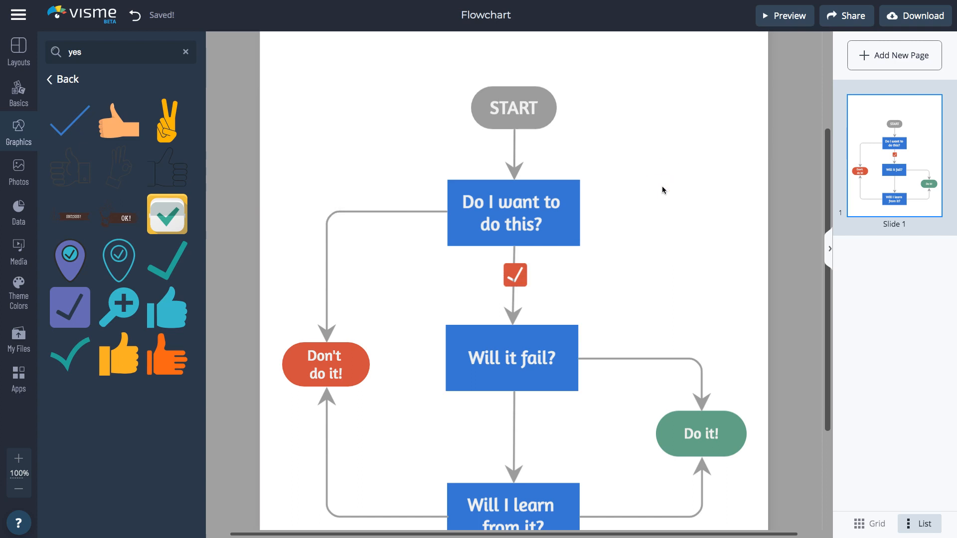
mouse_move(624, 205)
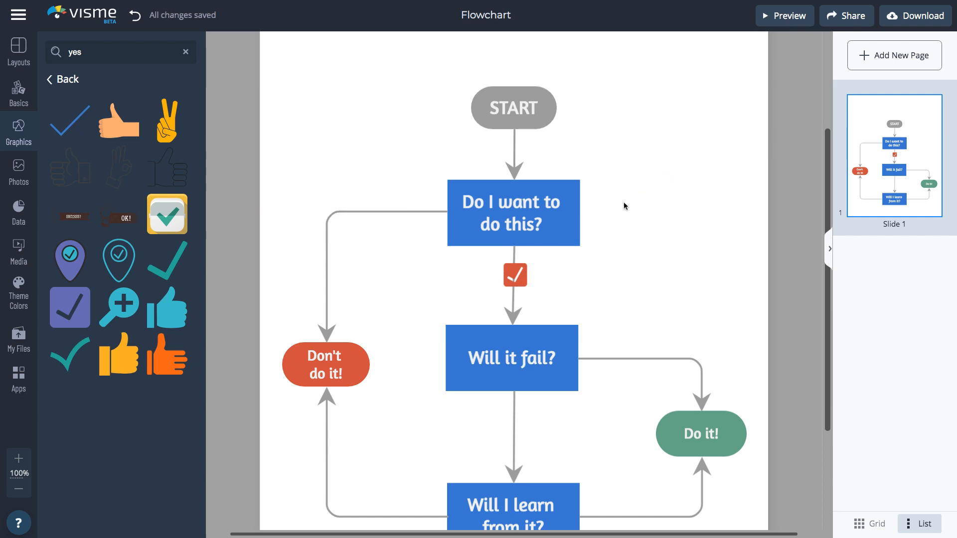
click(514, 275)
text(no)
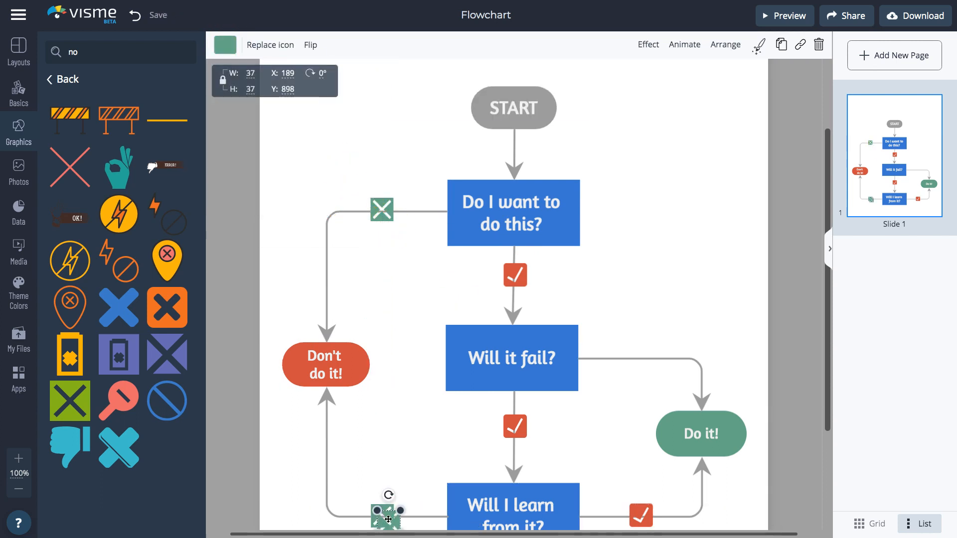
click(19, 93)
text(Decision Making Flowchart)
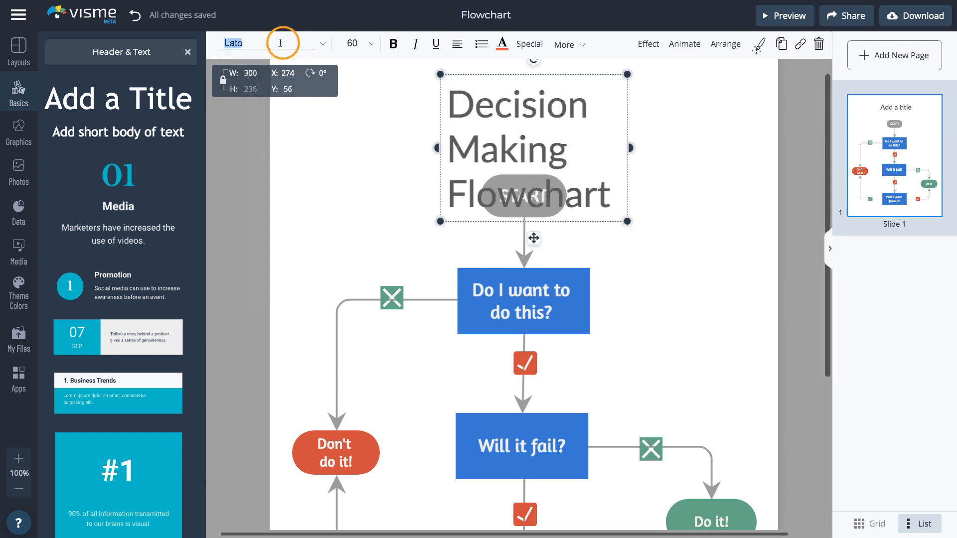
Restyle the Decision Making Flowchart title with a new font, size 48, and center alignment
click(370, 44)
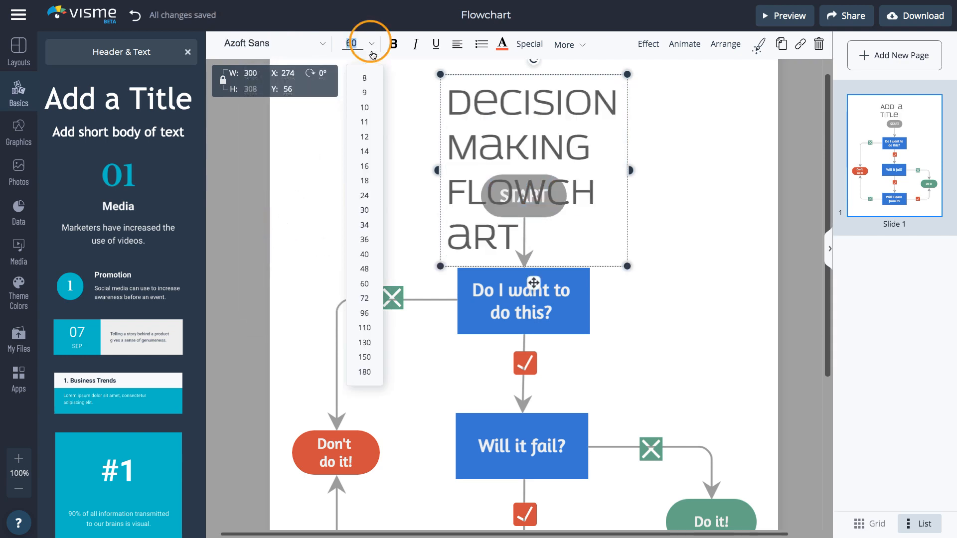
click(365, 270)
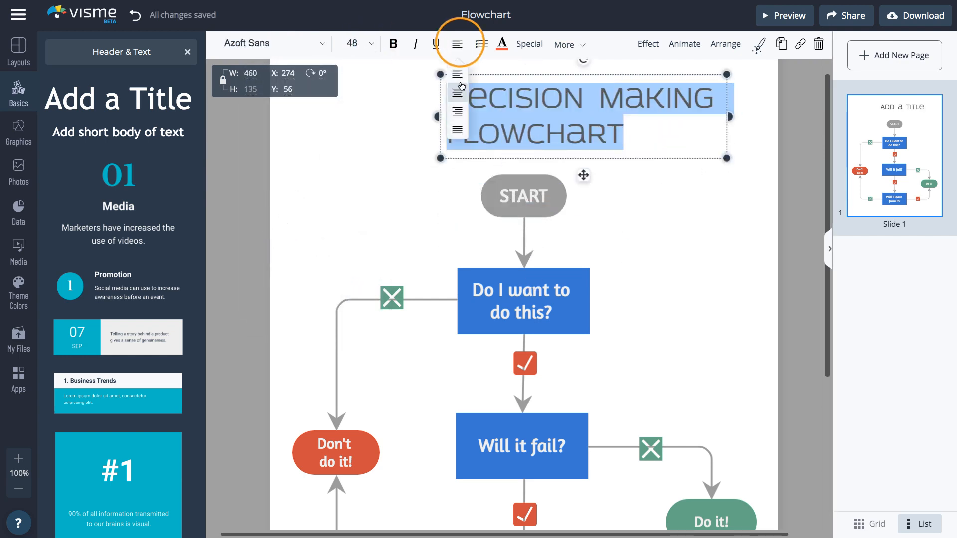
click(456, 44)
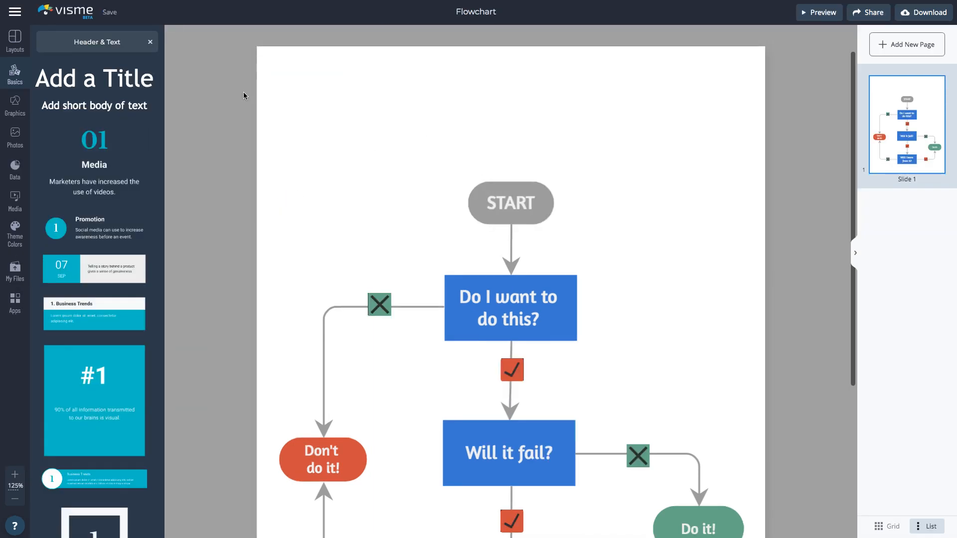
Make the page background dark and link Don't do it! to a website in a new window
click(180, 35)
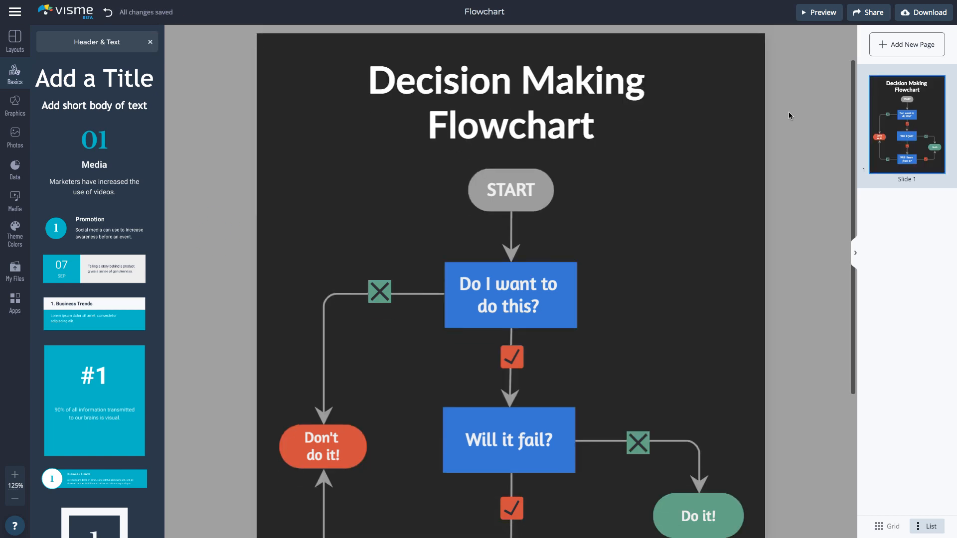
click(323, 447)
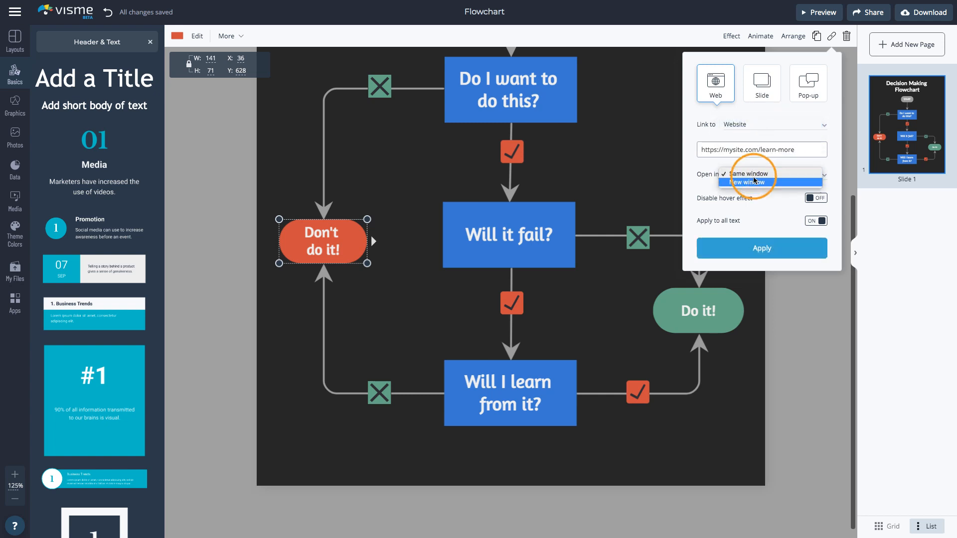
click(762, 248)
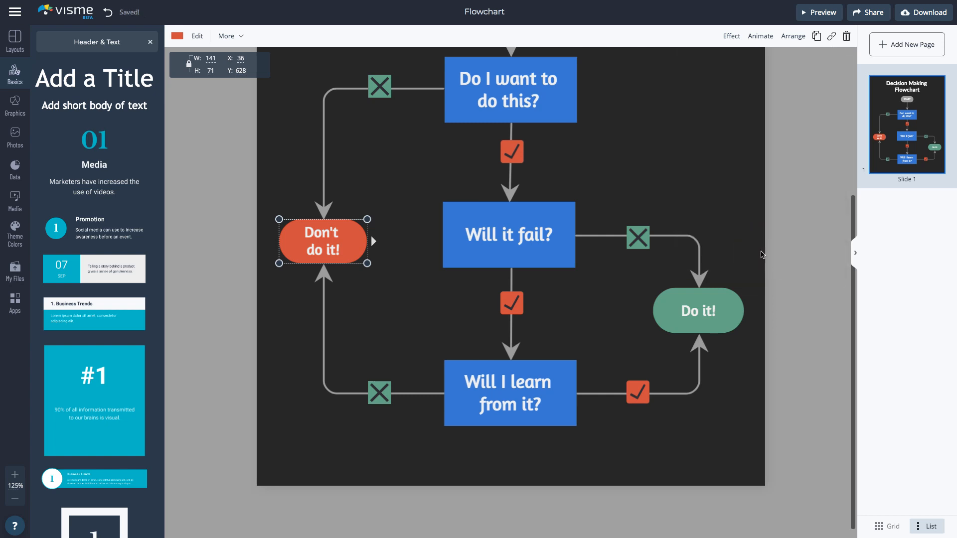
scroll(up, 3)
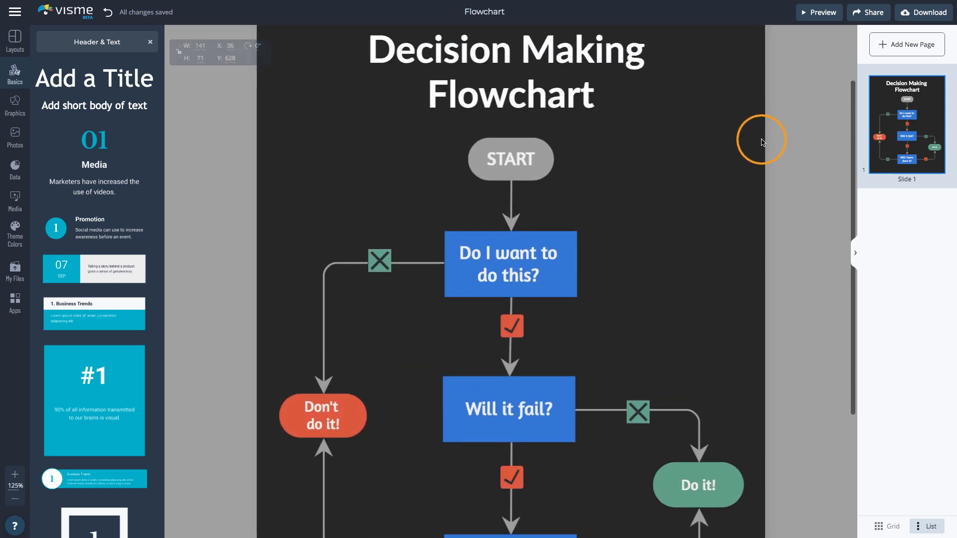
Publish the flowchart online to get its public link
scroll(up, 3)
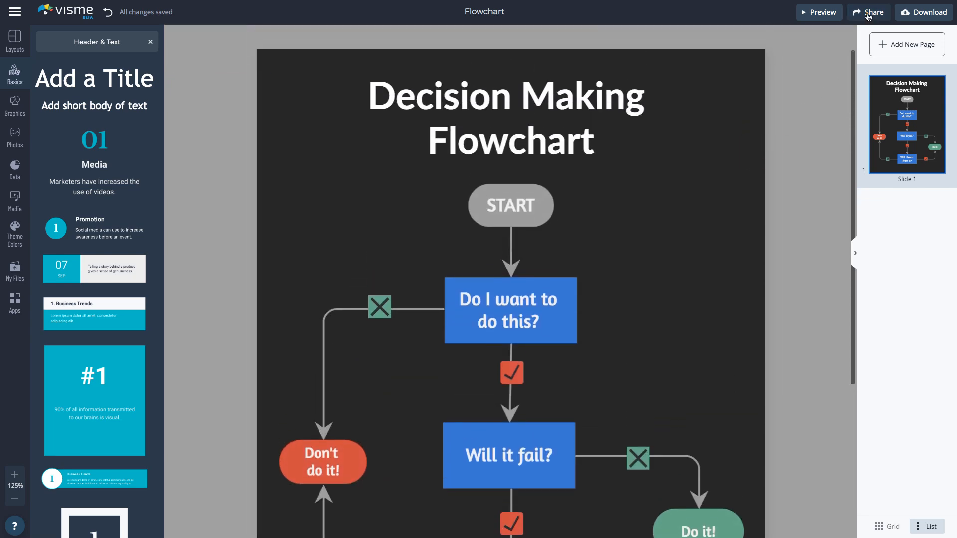
click(867, 12)
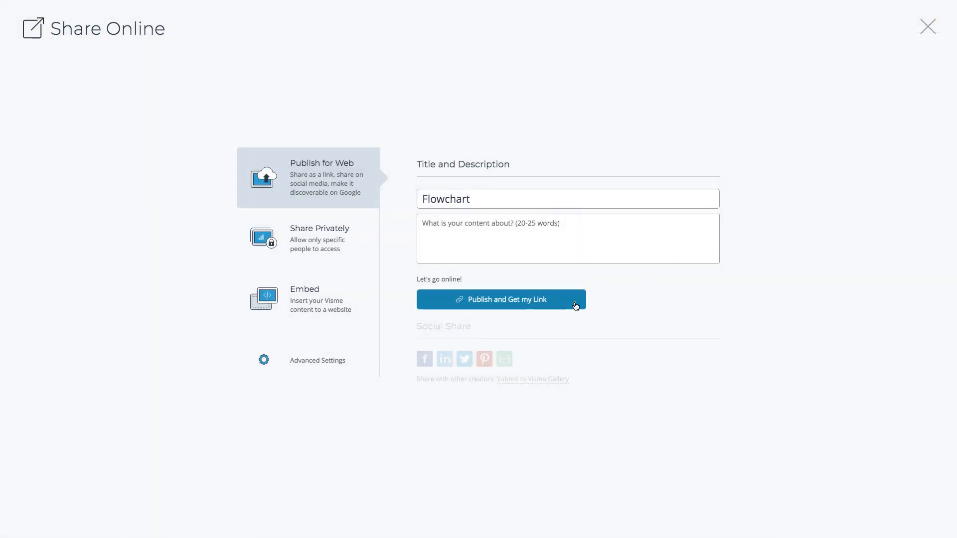
click(501, 299)
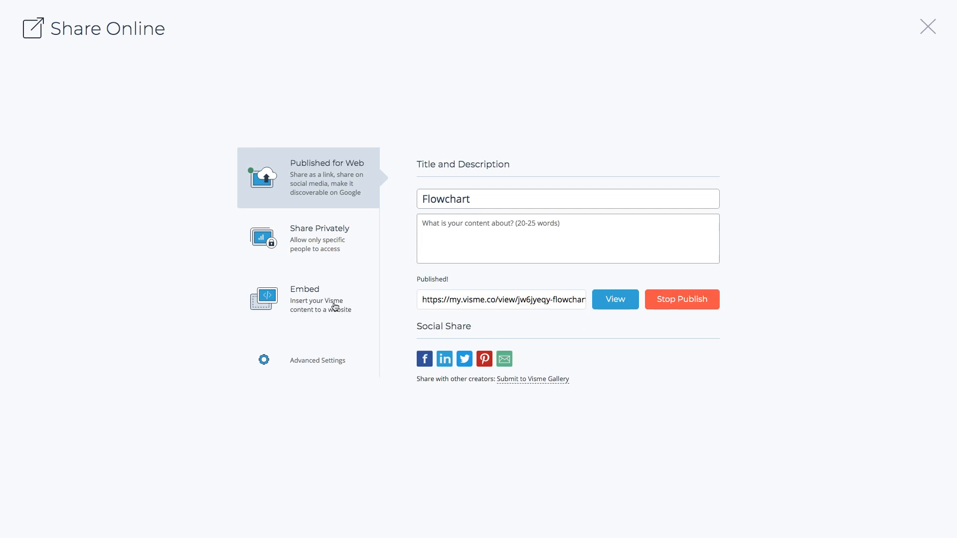
Compare the Responsive and Fixed embed code options, then close the sharing dialog
click(321, 299)
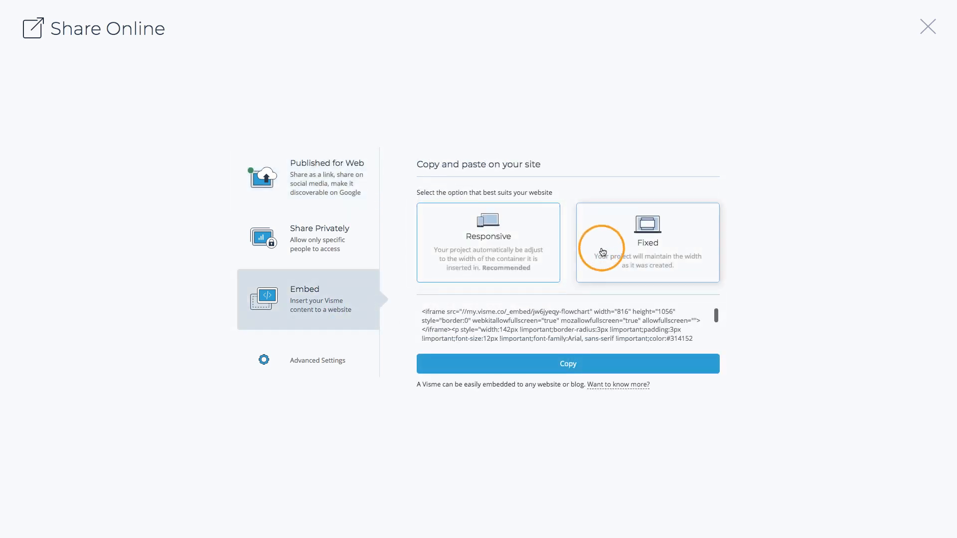
click(488, 242)
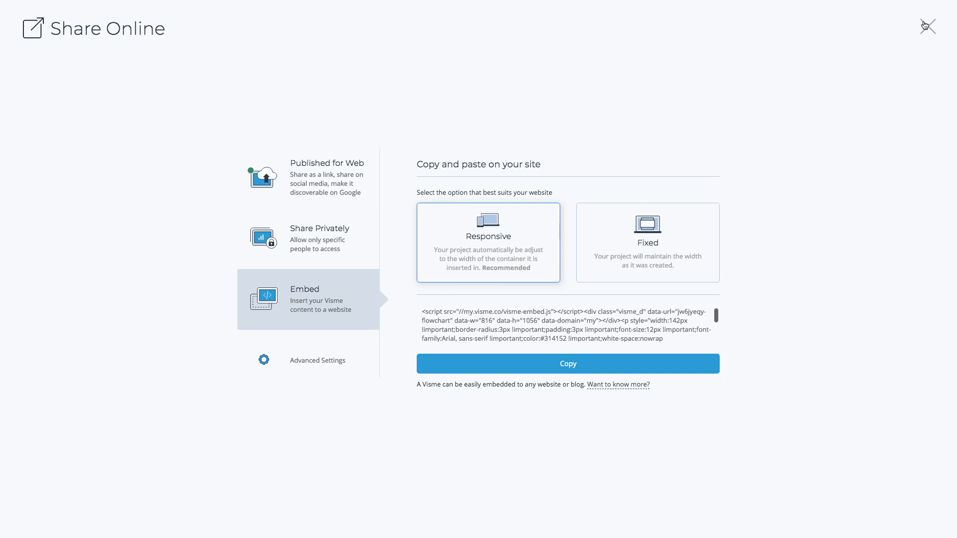
click(927, 25)
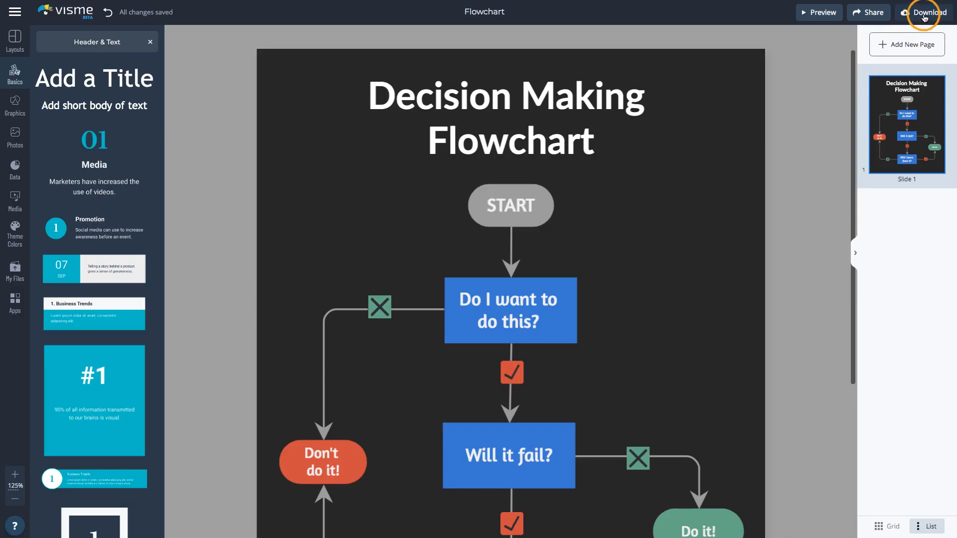
click(927, 12)
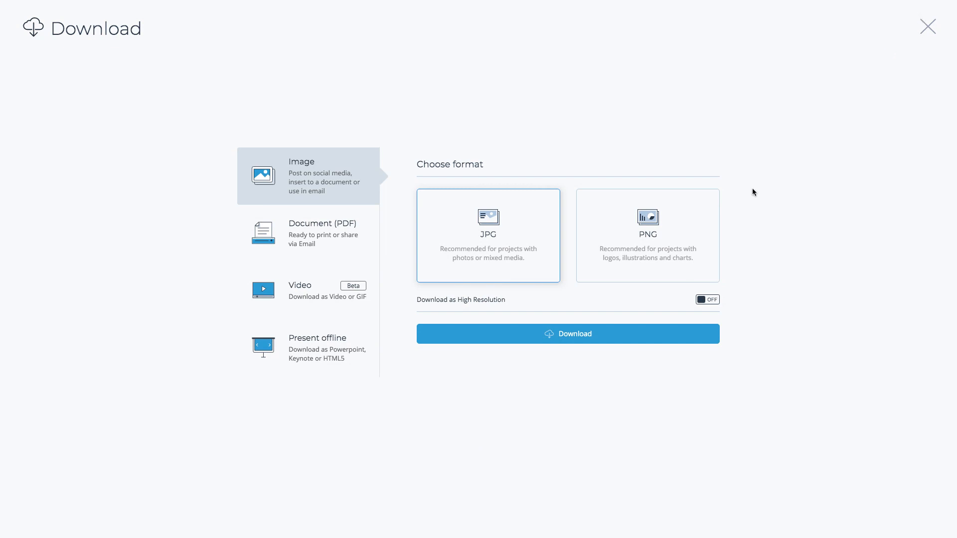
click(647, 236)
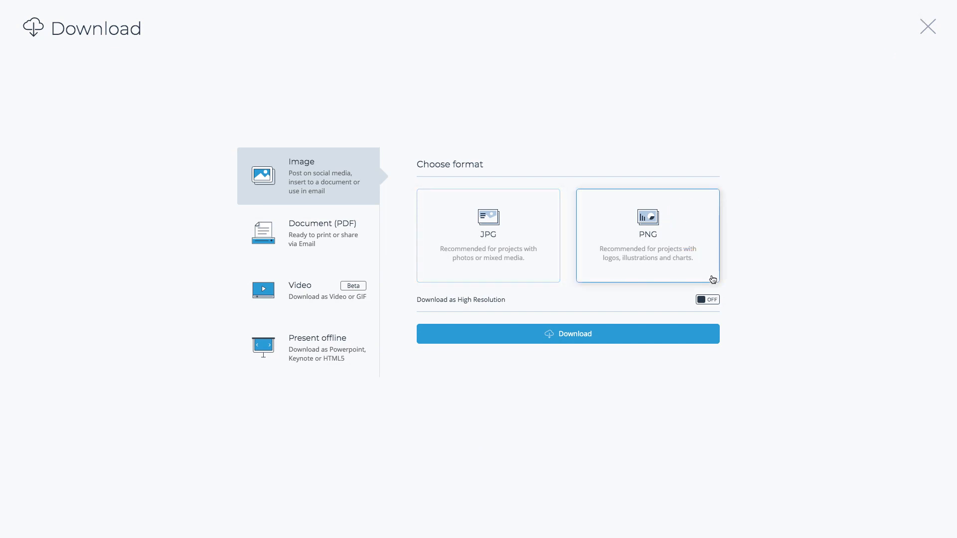
click(707, 299)
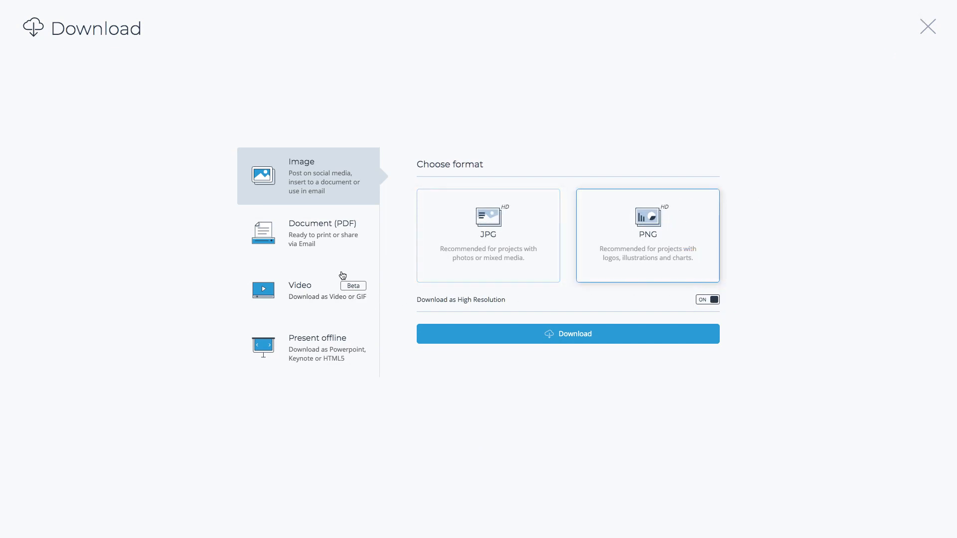
click(322, 233)
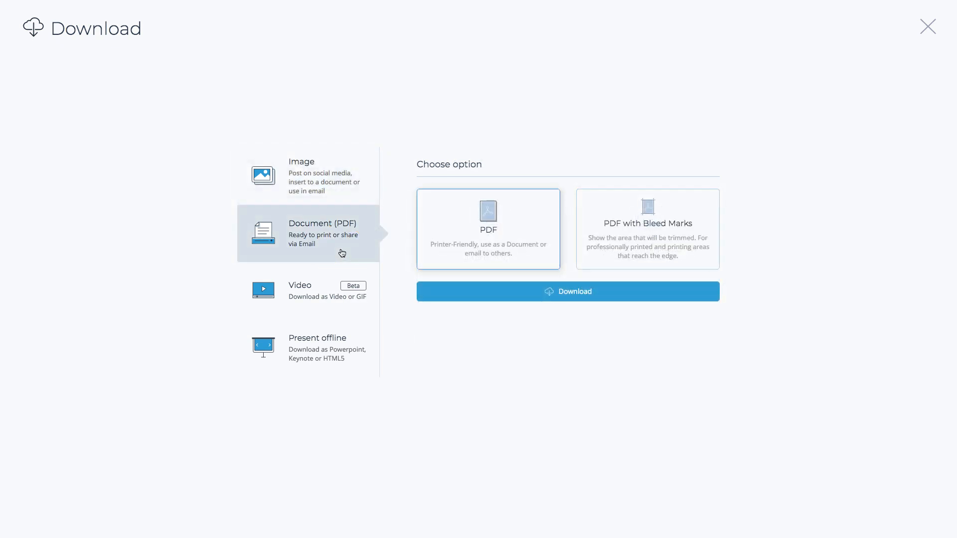
mouse_move(338, 338)
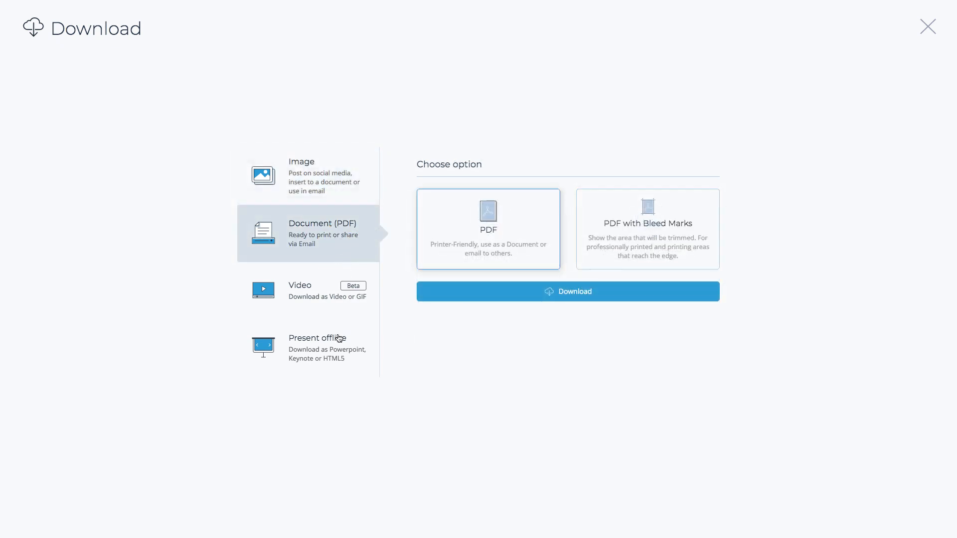
click(317, 348)
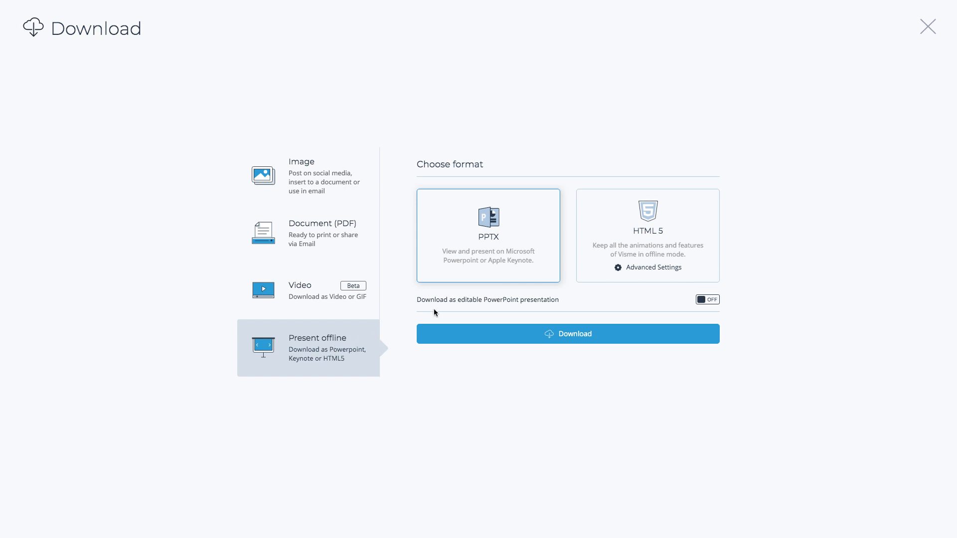
click(647, 235)
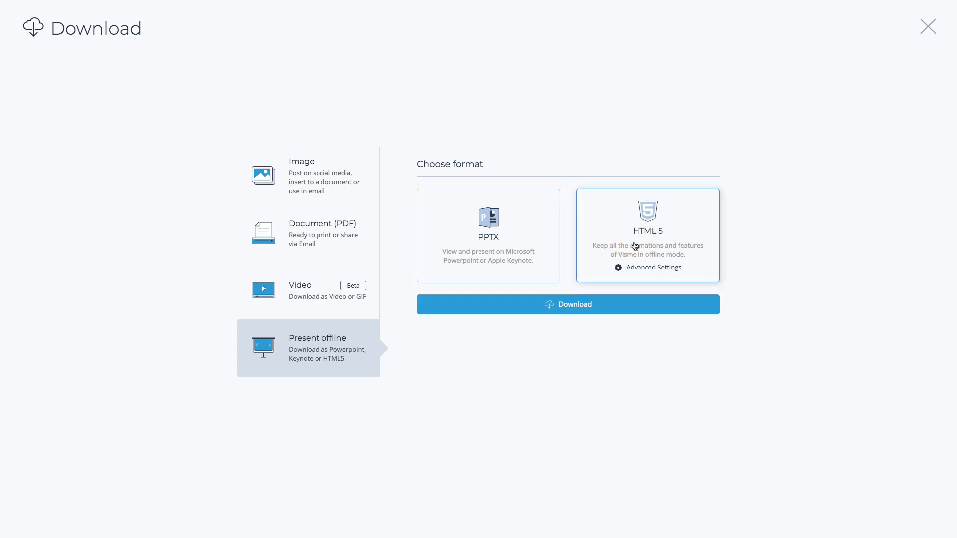
mouse_move(928, 27)
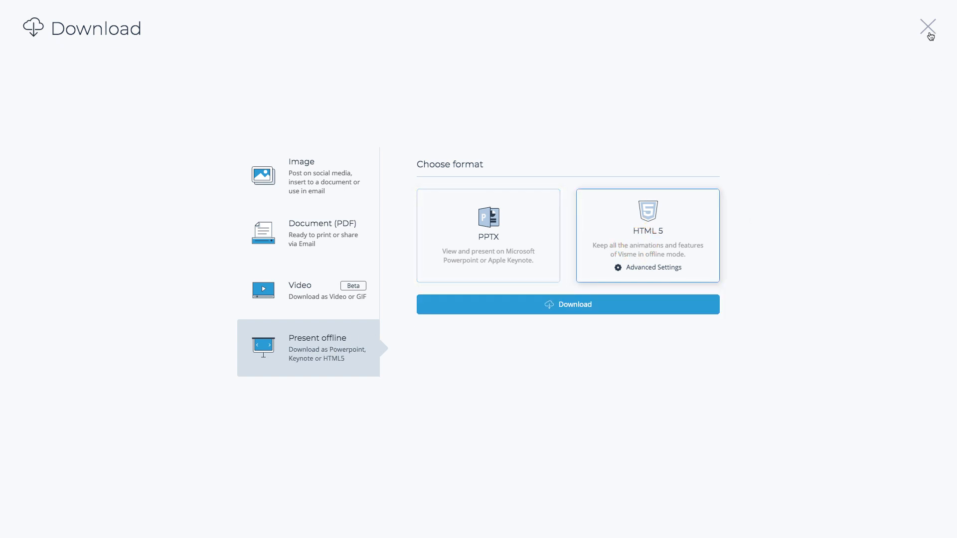
click(927, 28)
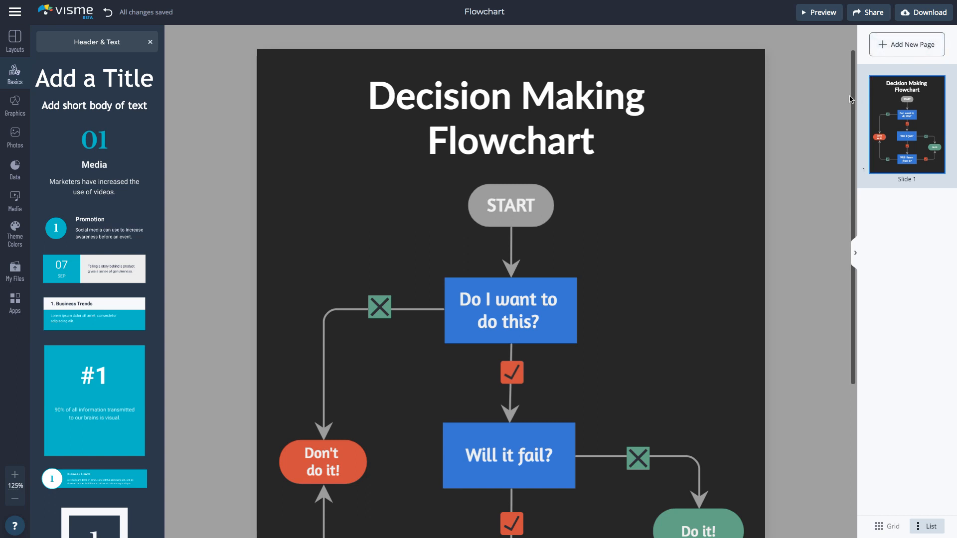
mouse_move(816, 108)
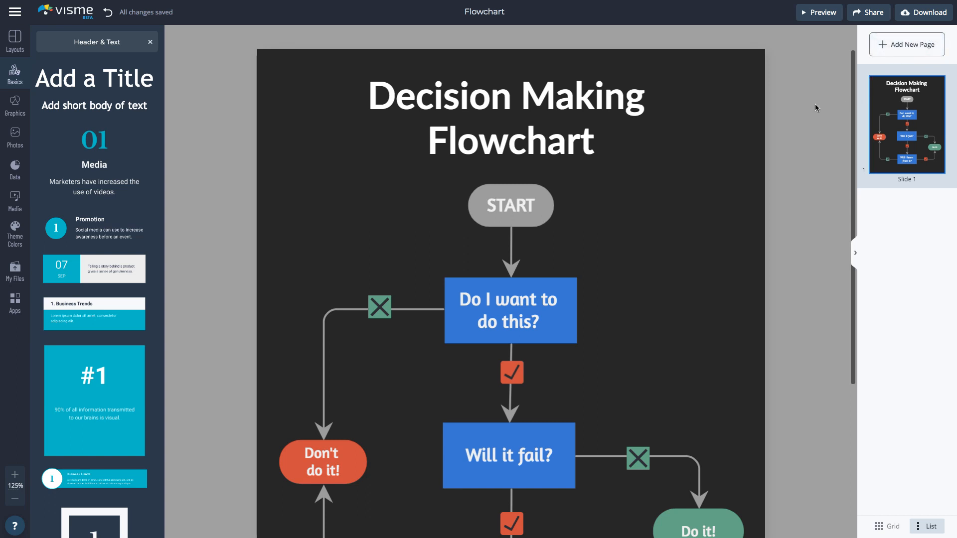